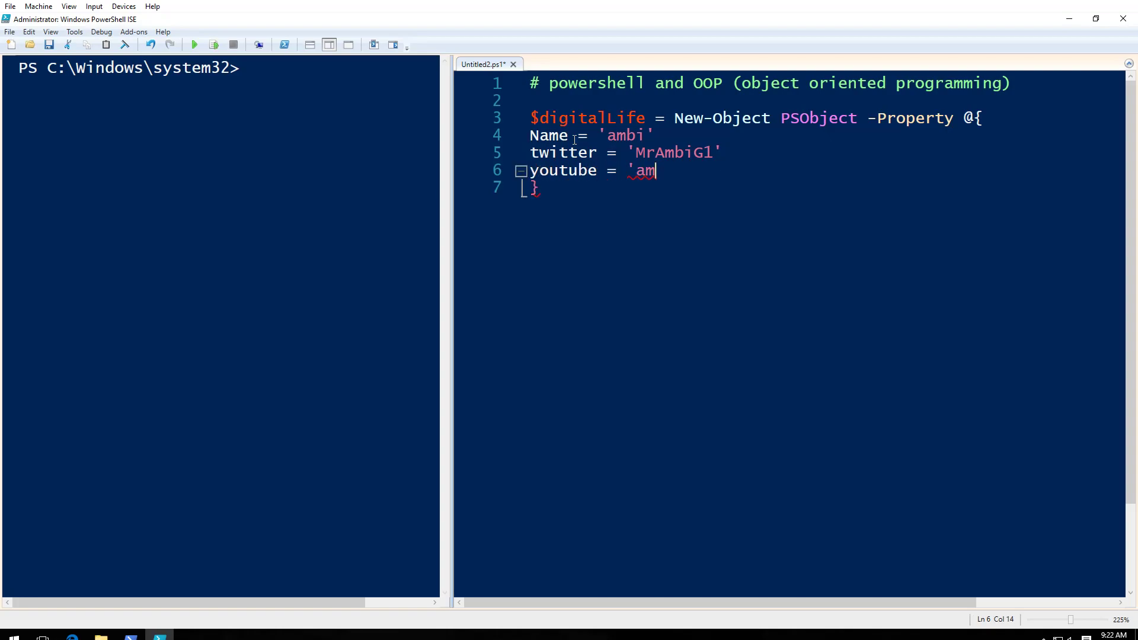
{"action": "type", "text": "big1'"}
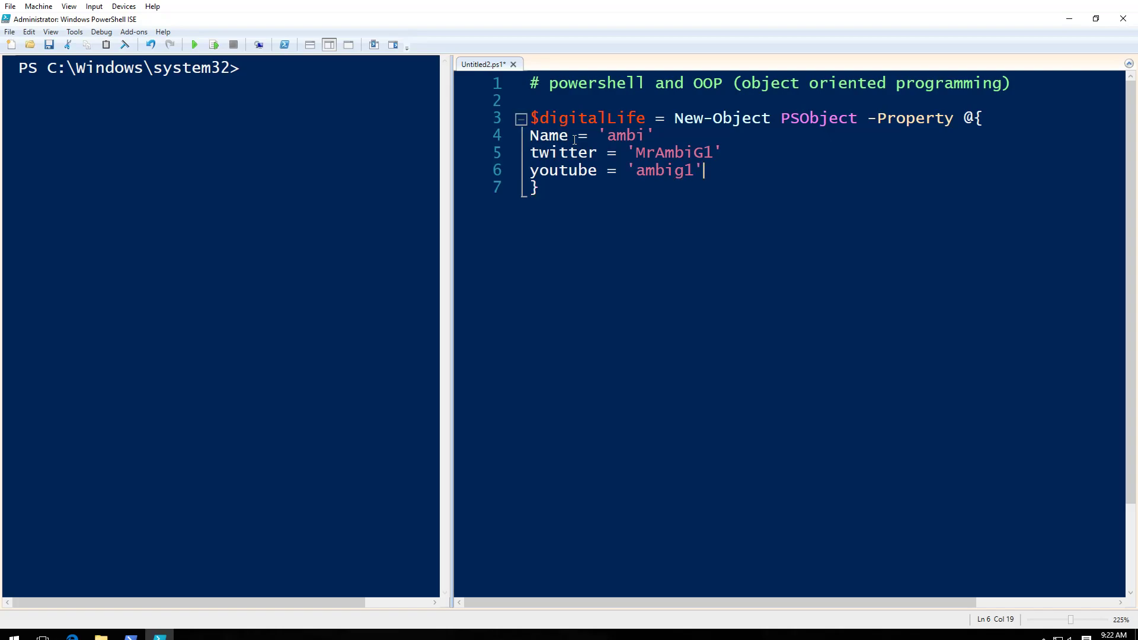